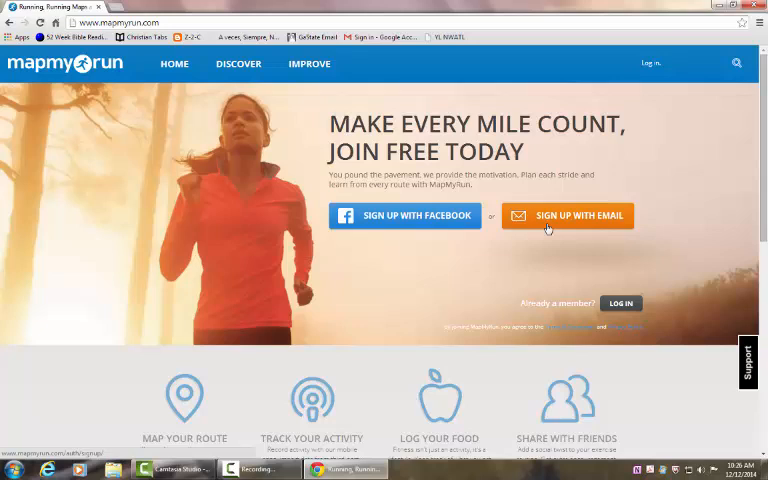
pyautogui.moveTo(584, 266)
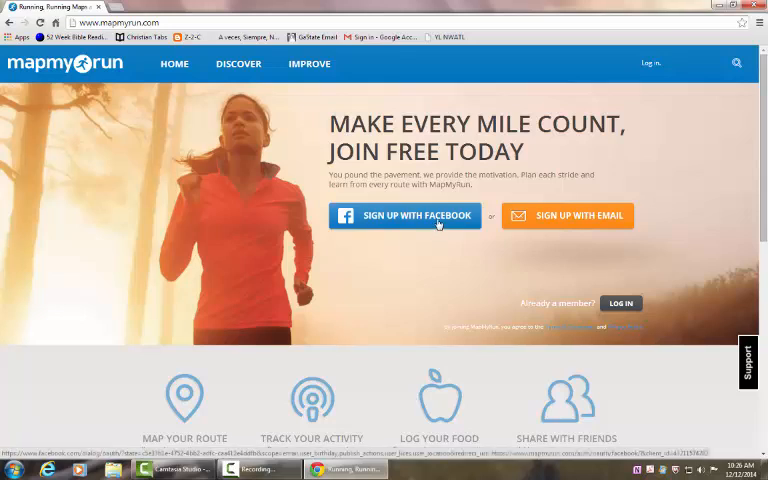
# - Choose 'Sign up with Facebook' to reach the Facebook login page
pyautogui.click(404, 216)
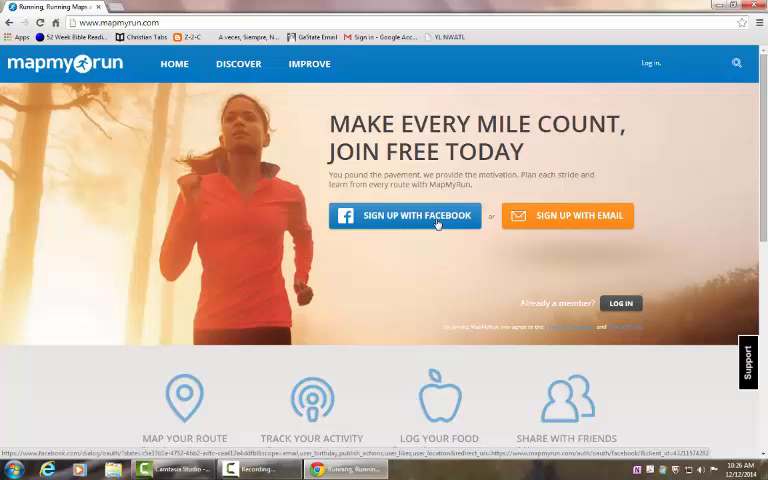
pyautogui.click(404, 216)
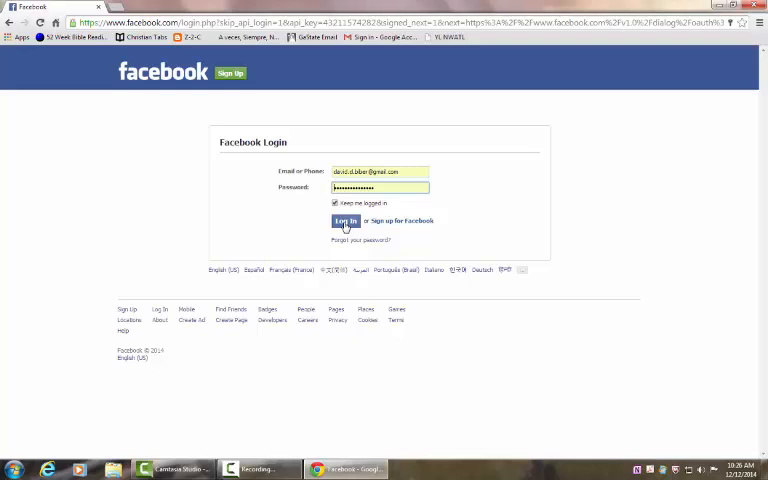
# - Log in with the entered Facebook email and password to reach the MapMyRun activity feed
pyautogui.click(344, 220)
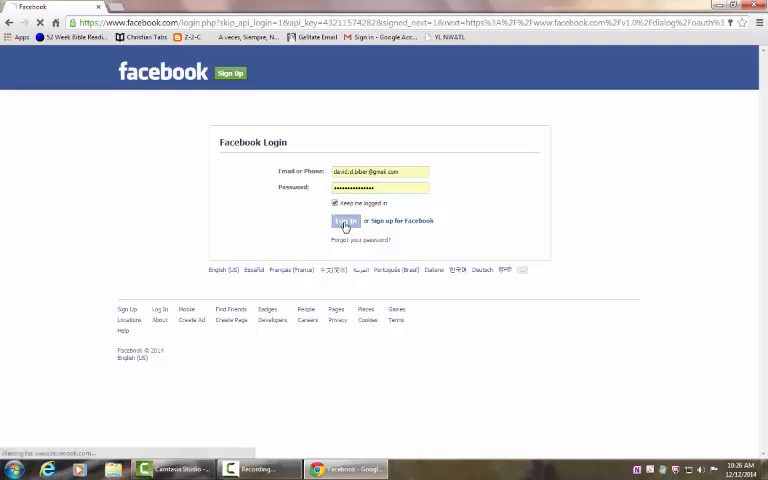
pyautogui.click(344, 220)
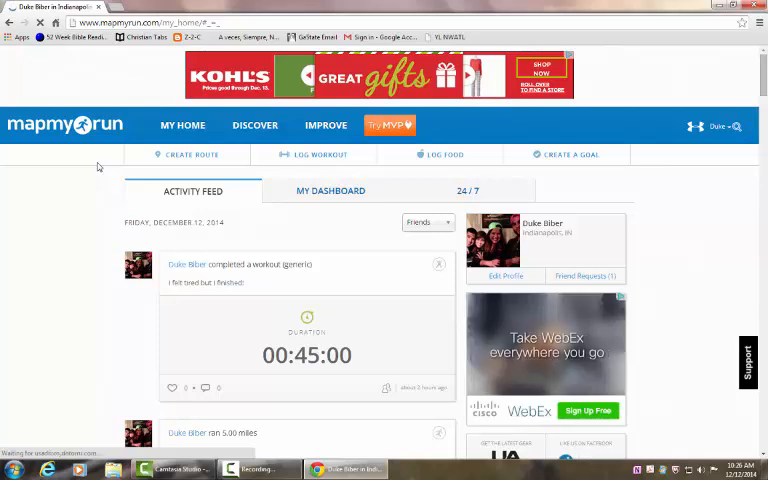
# - From the 'My Home' menu, go to the 'My Friends' page
pyautogui.click(182, 126)
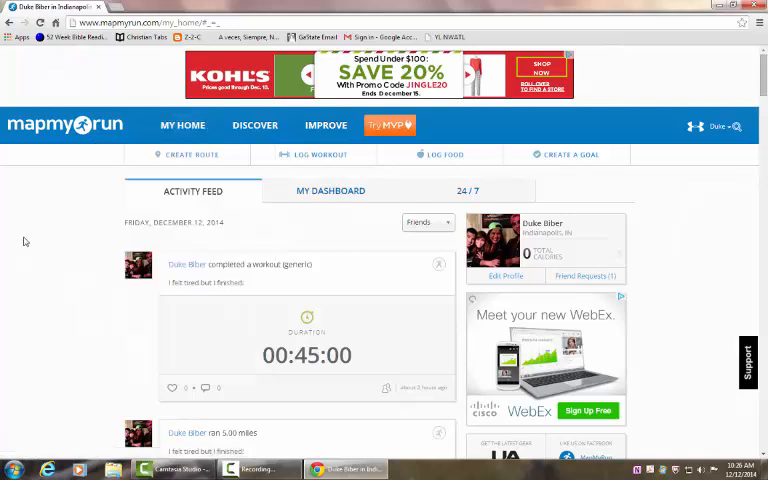
pyautogui.click(182, 126)
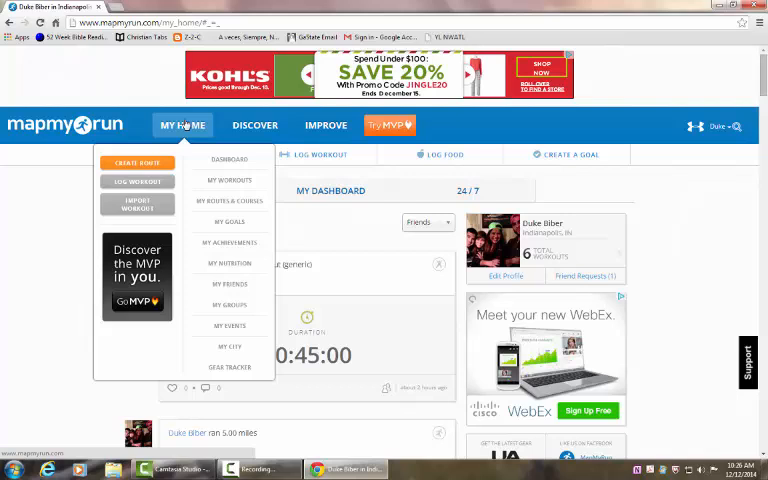
pyautogui.moveTo(232, 284)
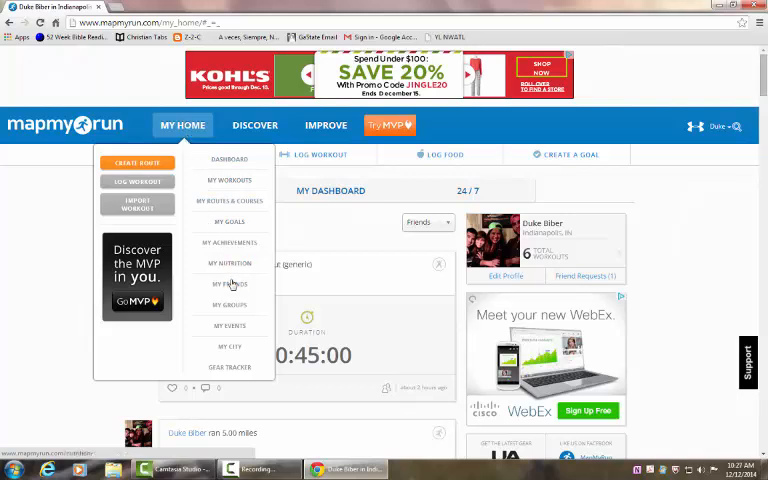
pyautogui.click(228, 284)
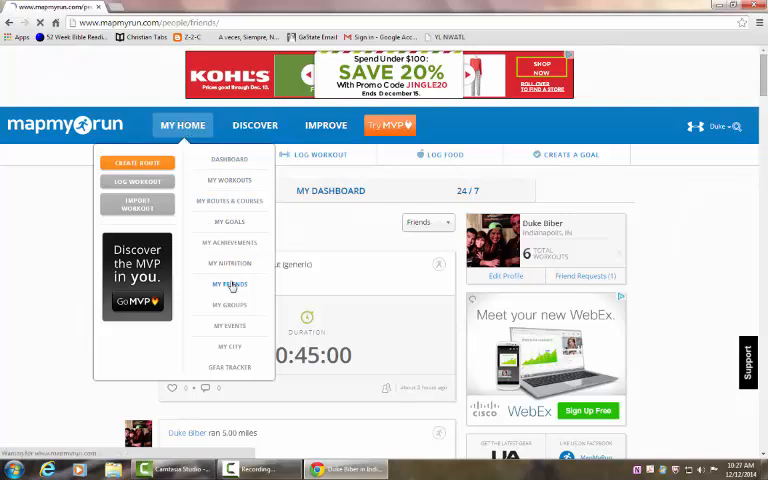
# - Approve the pending friend request and confirm it, bringing the friends list to four
pyautogui.click(228, 284)
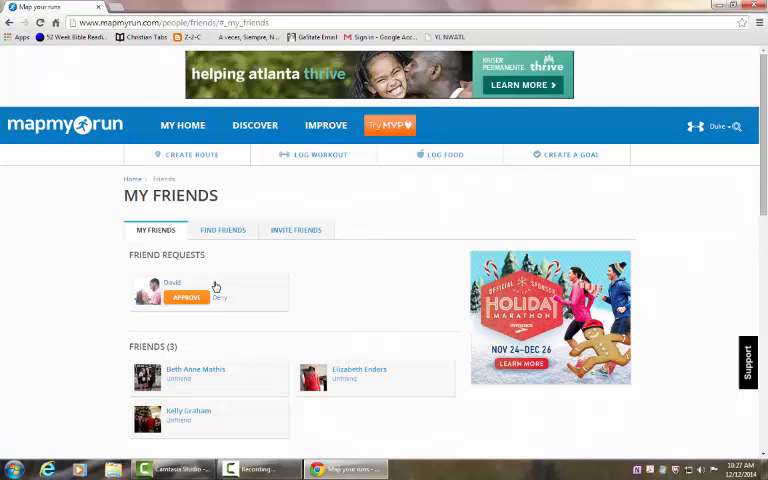
pyautogui.moveTo(184, 288)
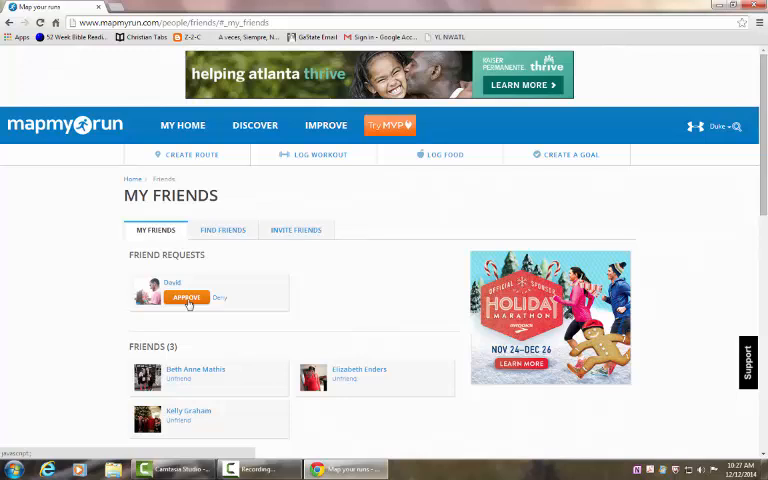
pyautogui.click(186, 296)
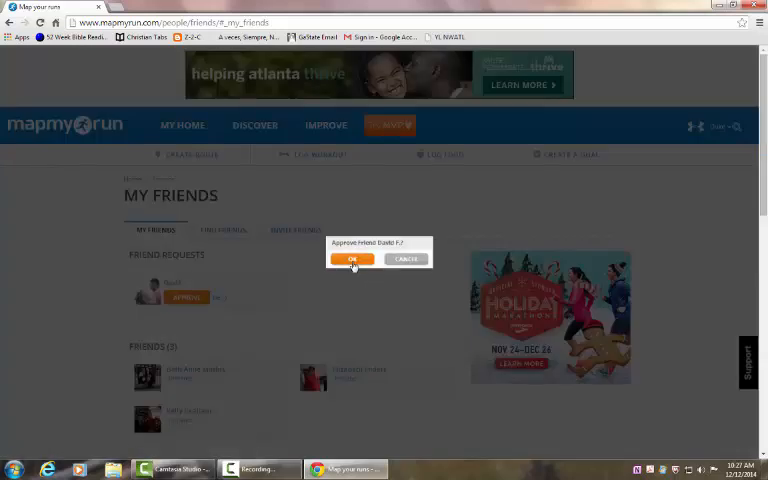
pyautogui.click(352, 260)
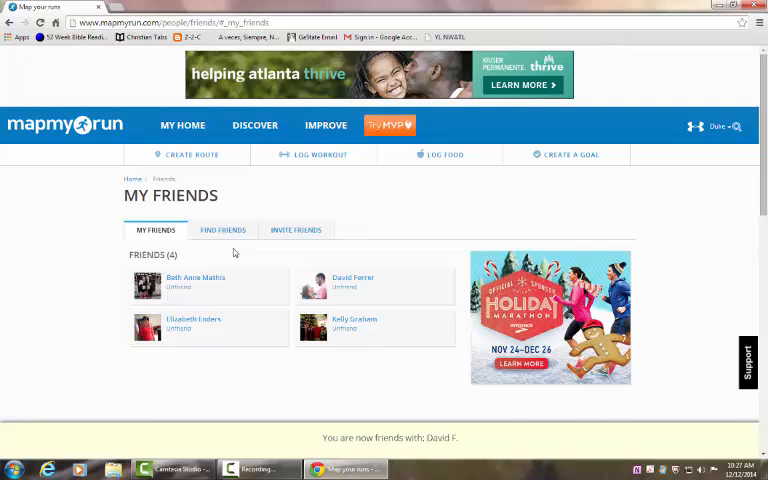
pyautogui.click(222, 230)
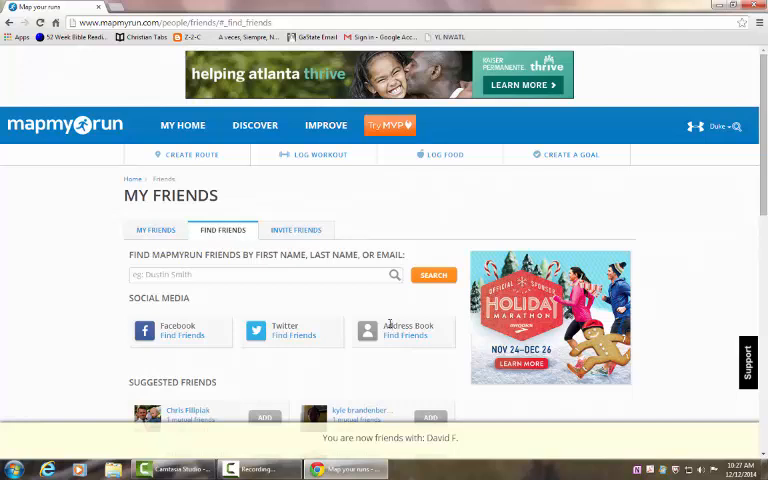
pyautogui.click(296, 228)
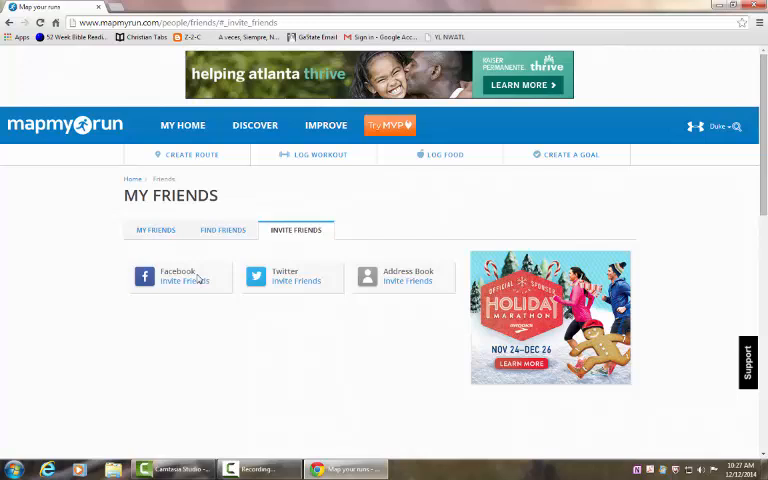
pyautogui.moveTo(224, 288)
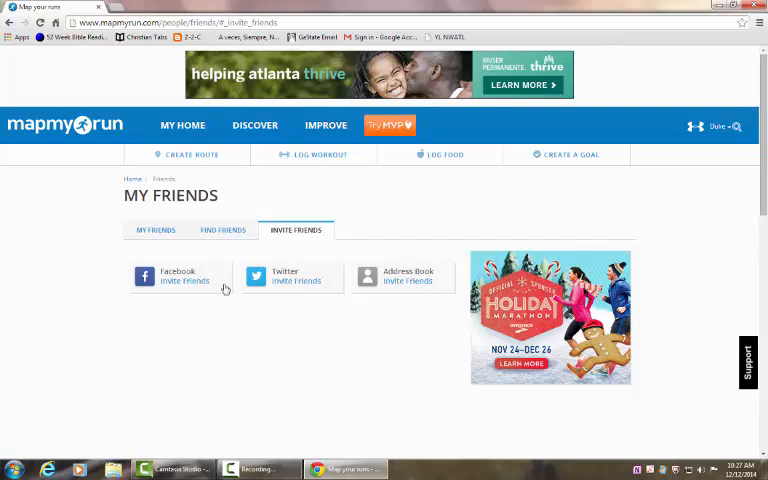
pyautogui.click(156, 230)
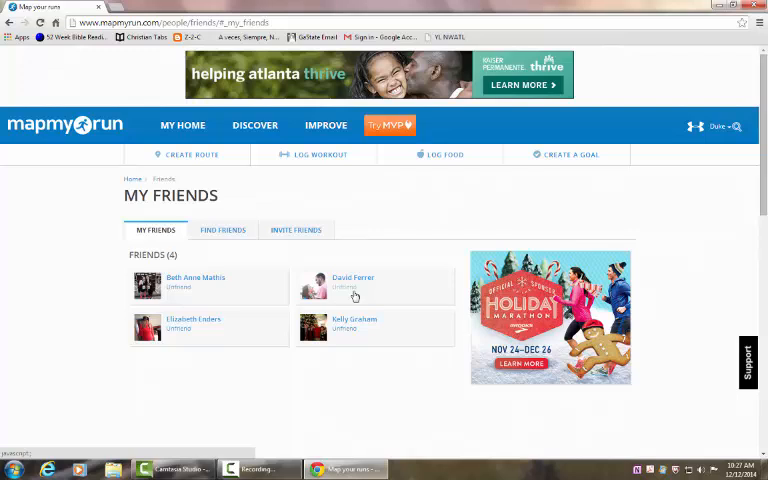
pyautogui.moveTo(348, 294)
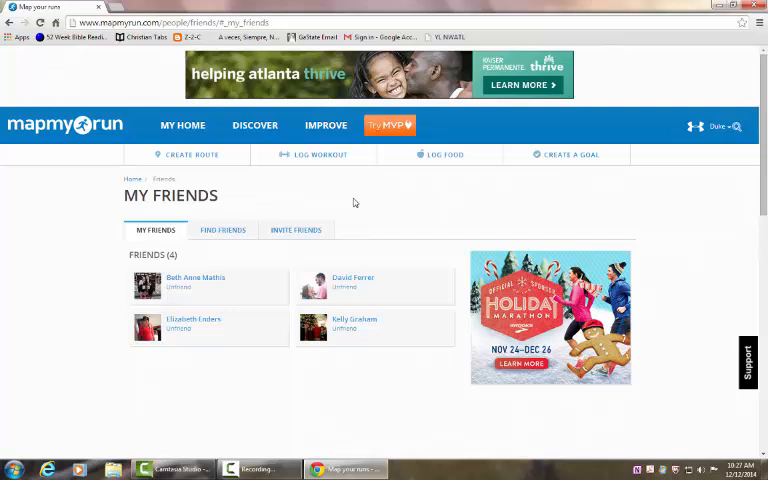
pyautogui.moveTo(336, 174)
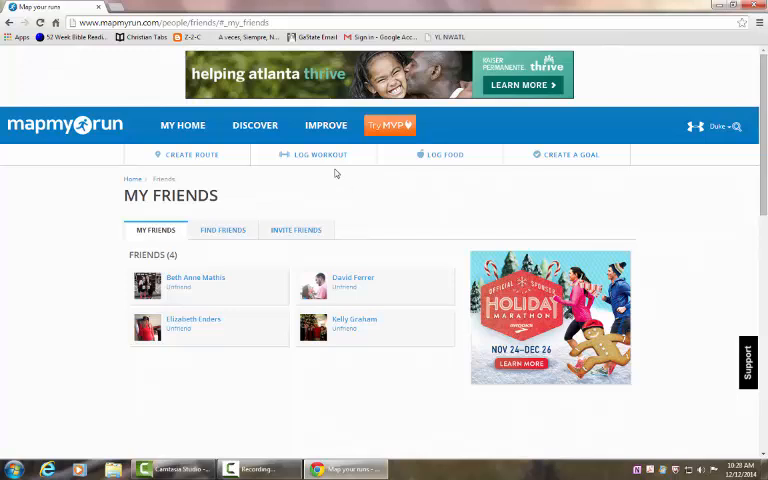
pyautogui.moveTo(332, 158)
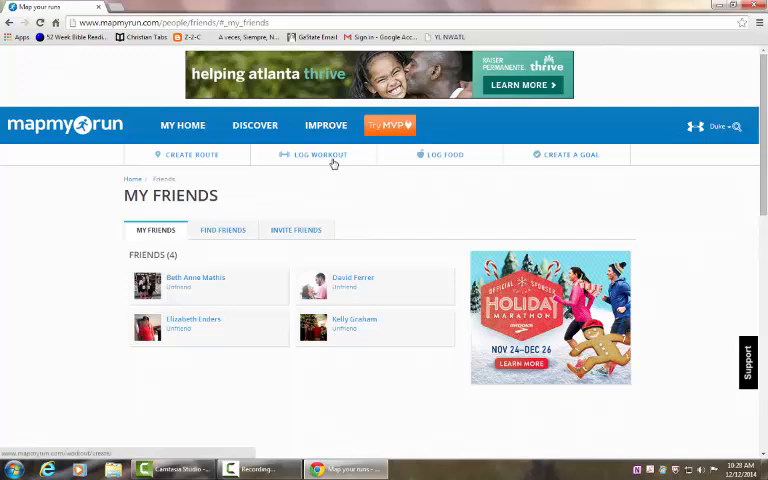
# - Go to 'Workouts' under 'My Home' and dismiss the advertising popup
pyautogui.click(182, 126)
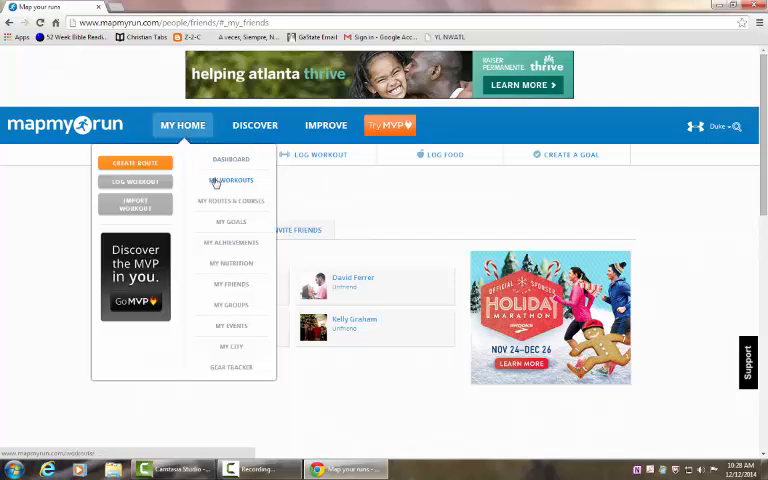
pyautogui.click(232, 180)
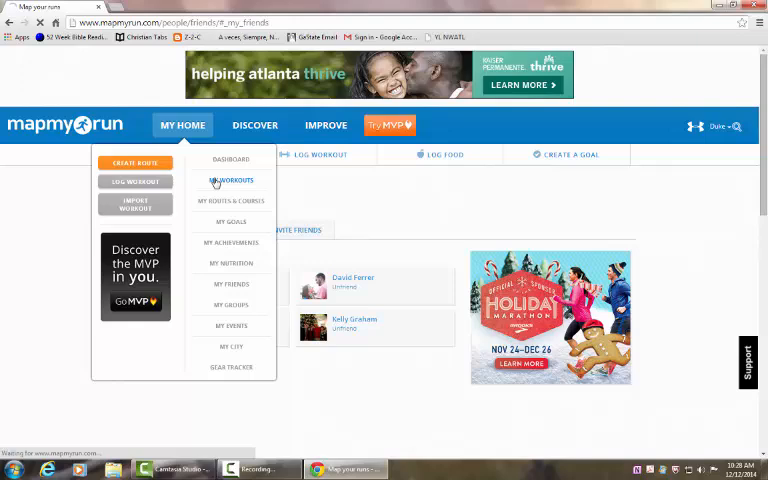
pyautogui.click(232, 180)
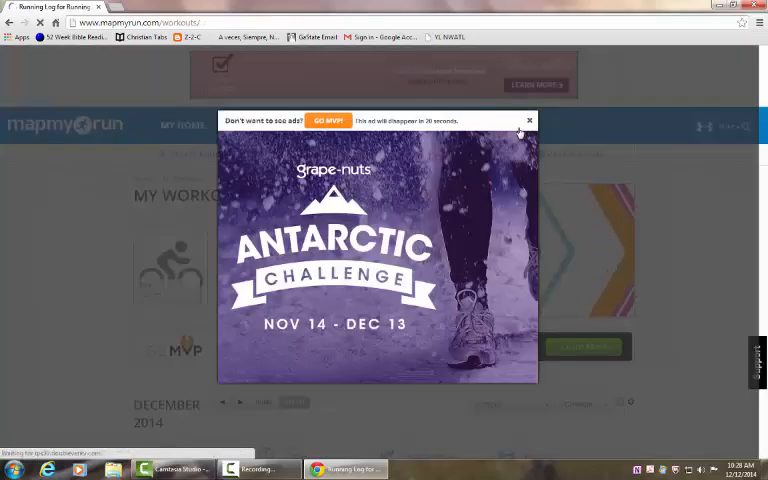
pyautogui.click(528, 120)
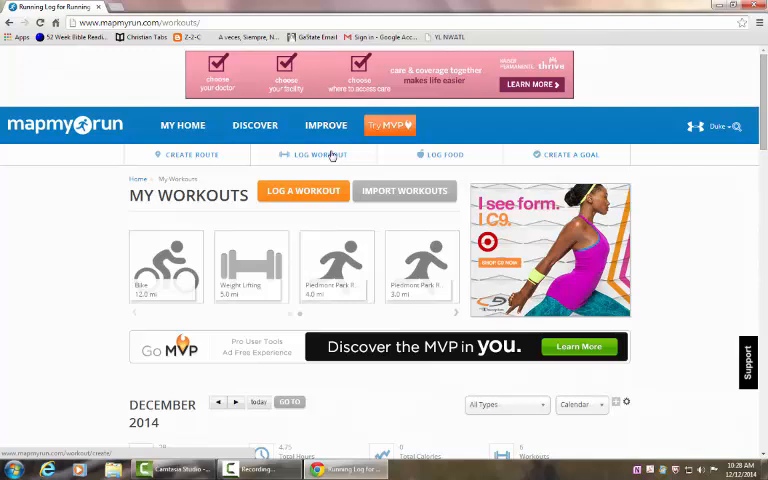
pyautogui.moveTo(332, 156)
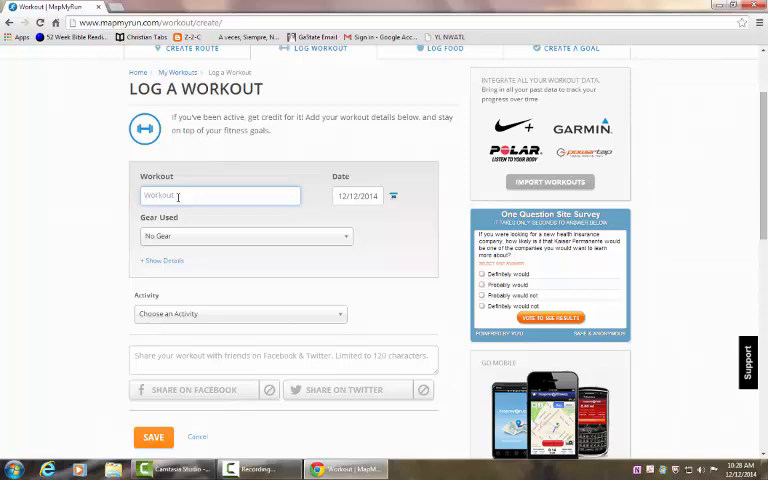
# - Name the workout 'Piedmont Park Run' and set its date to December 12, 2014
pyautogui.write('Piedmont Park Run')
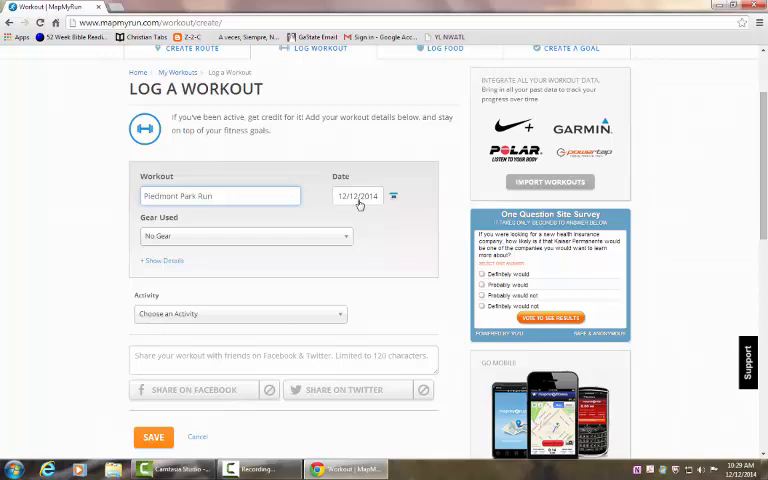
pyautogui.click(356, 196)
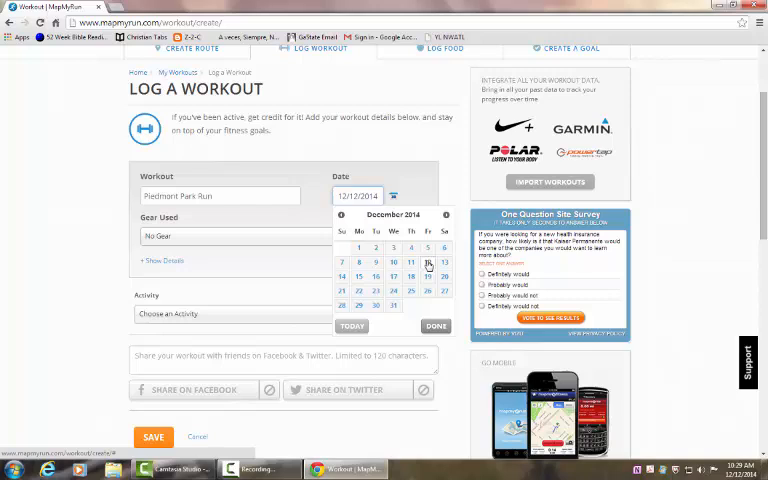
pyautogui.click(424, 264)
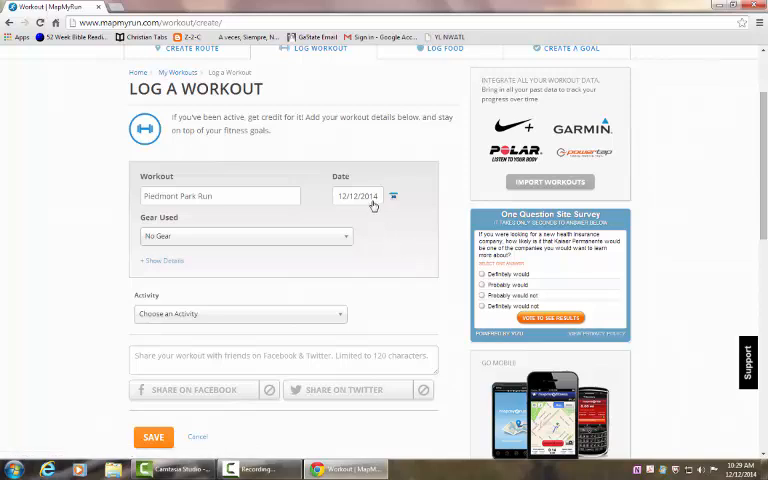
pyautogui.click(392, 196)
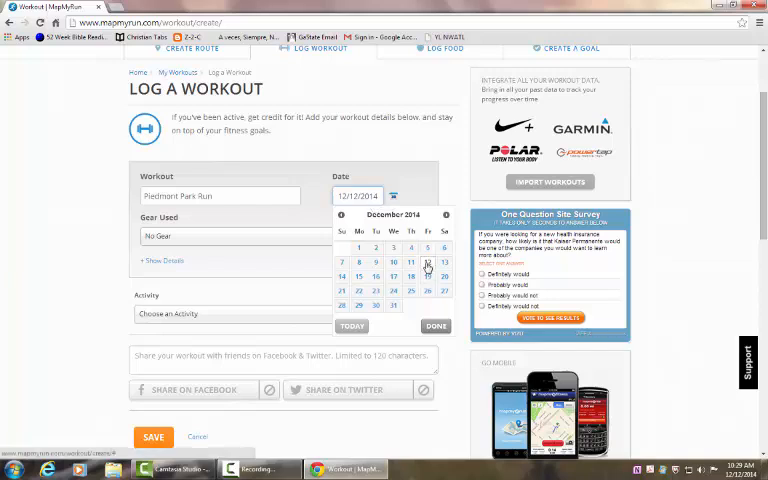
pyautogui.click(410, 262)
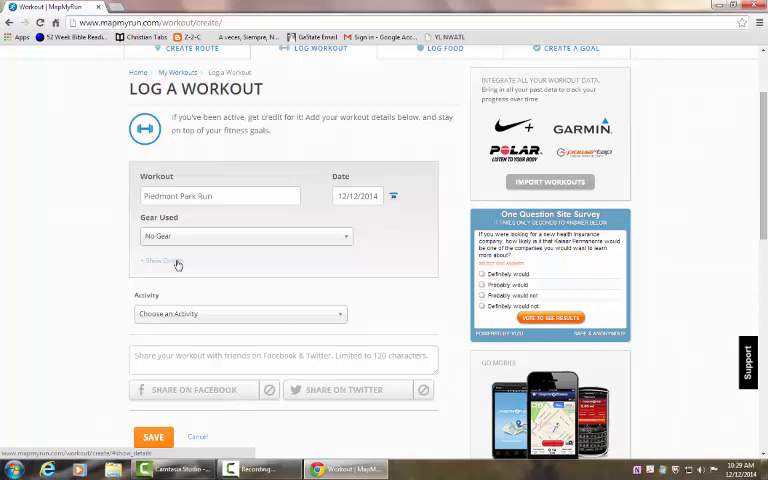
# - In Show Details, enter 7:30 AM start, 8:15 AM end, note 'I felt tired but ... finished!', and pick mood and weather
pyautogui.click(152, 260)
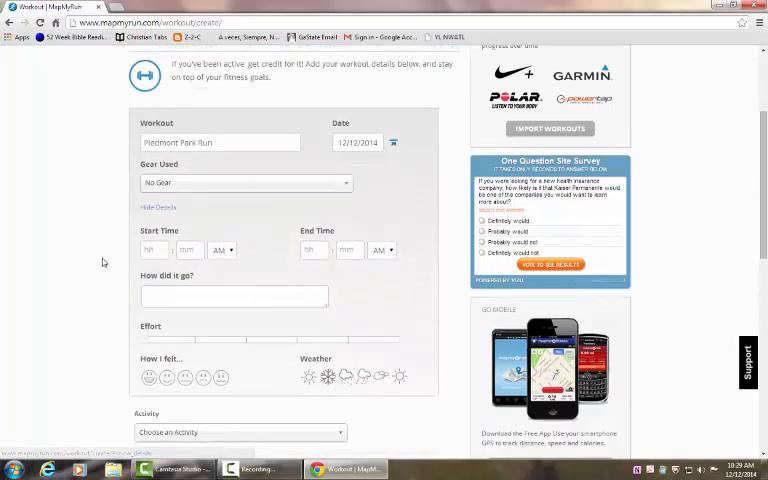
pyautogui.scroll(-3)
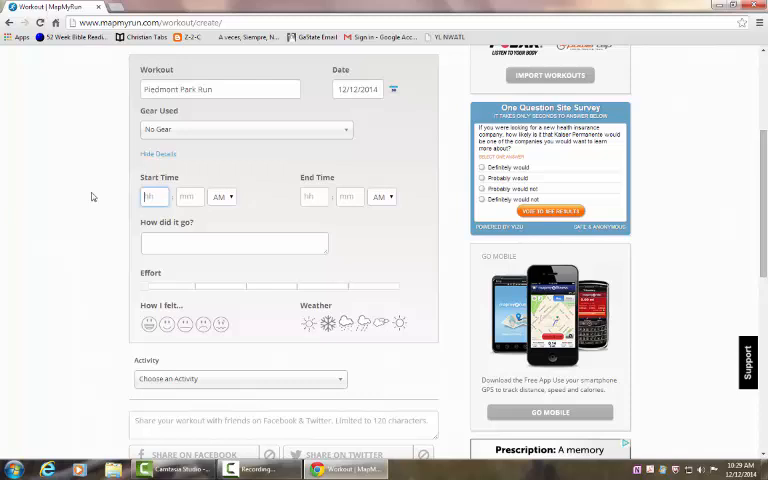
pyautogui.write('730')
pyautogui.click(314, 196)
pyautogui.write('8')
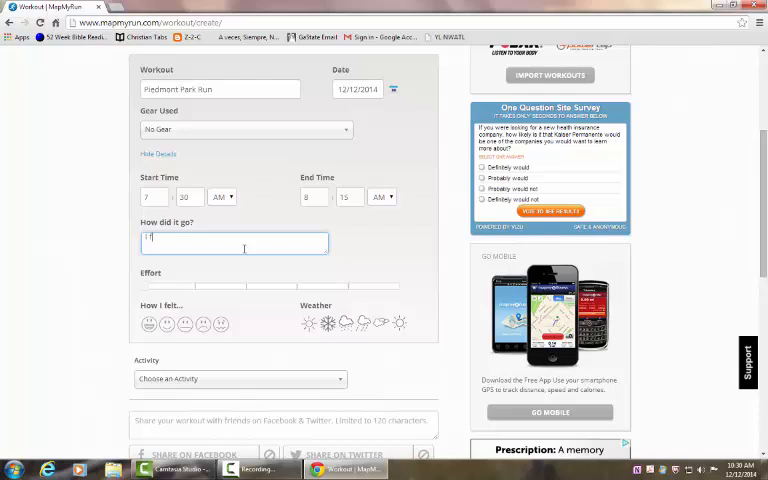
pyautogui.write('I felt tired but great when I f')
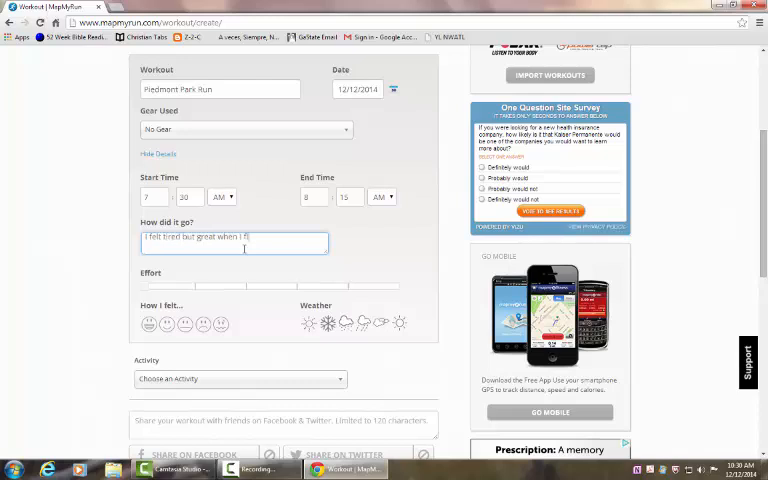
pyautogui.write('inished!')
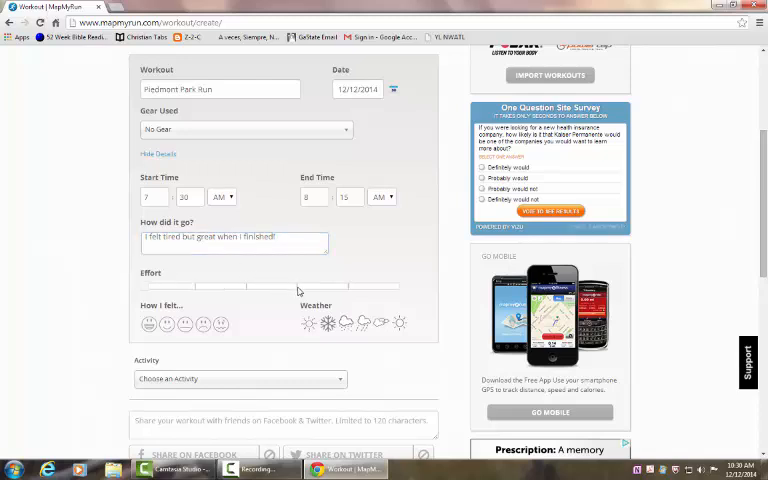
pyautogui.moveTo(296, 292)
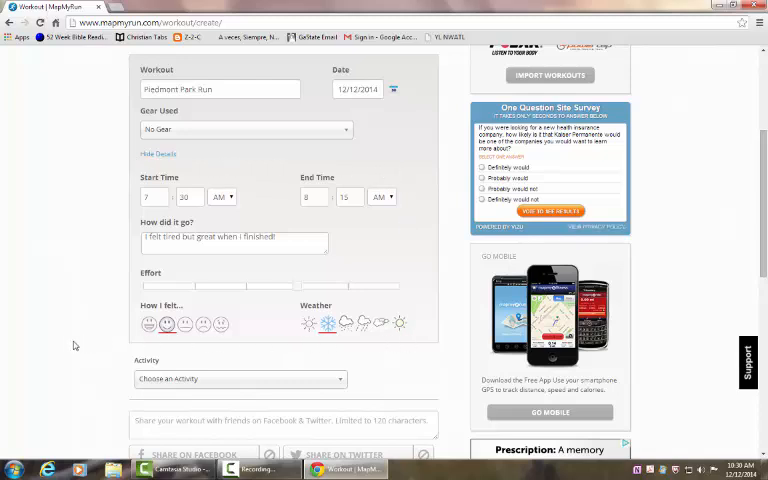
pyautogui.scroll(-3)
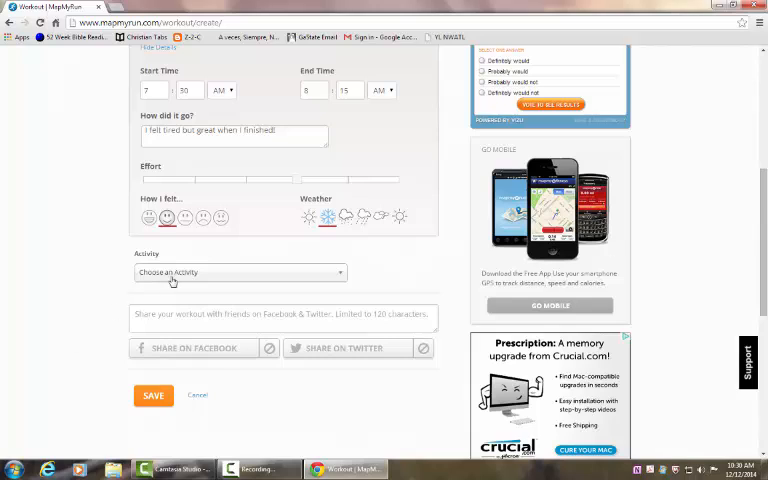
# - Search the Activity list for 'run' and select 'Run / Jog - Cross Country'
pyautogui.click(240, 272)
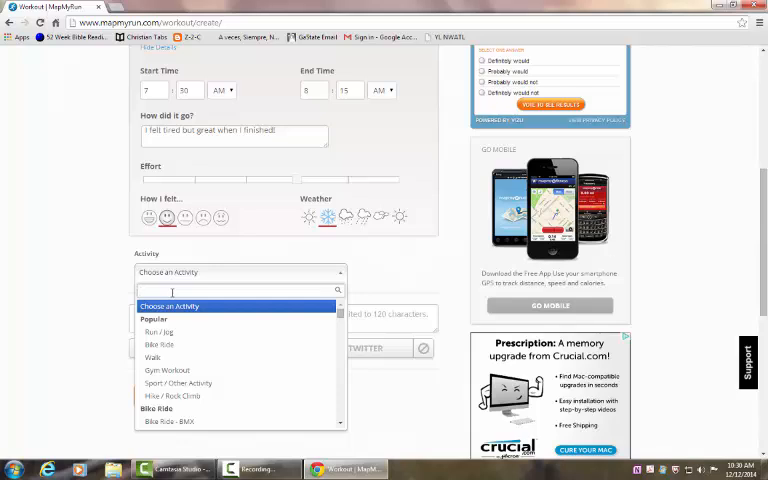
pyautogui.write('b')
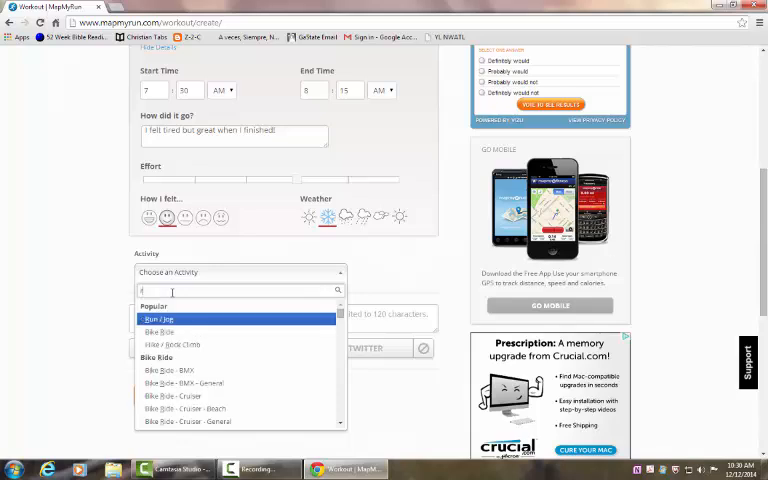
pyautogui.write('run')
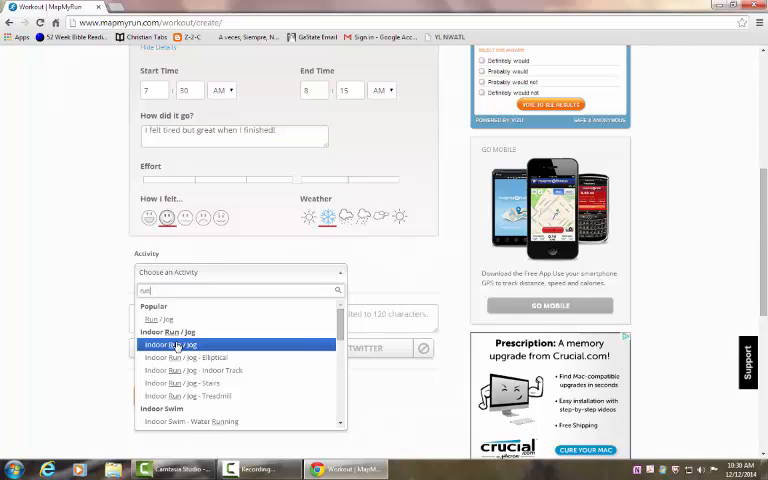
pyautogui.moveTo(184, 356)
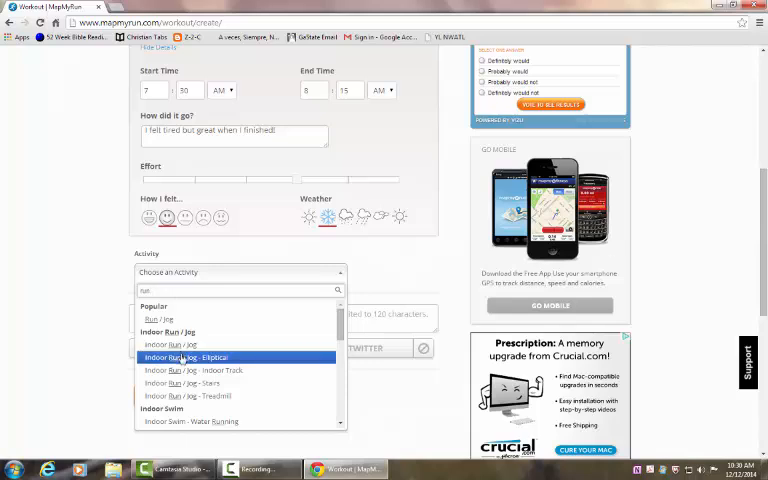
pyautogui.scroll(-3)
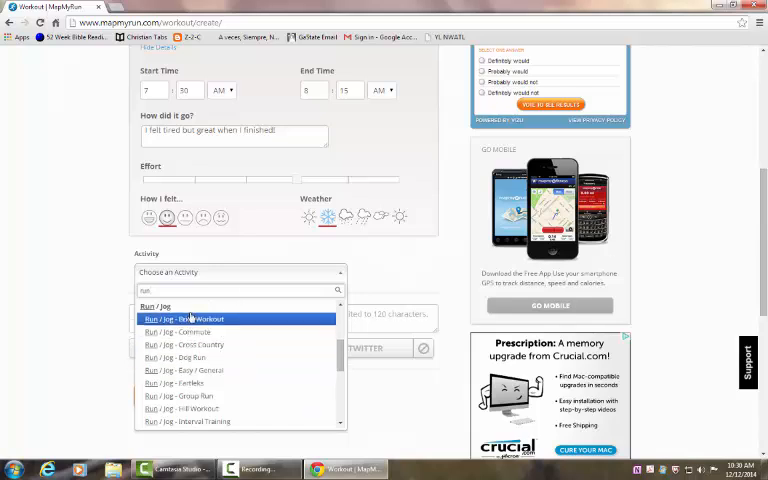
pyautogui.moveTo(176, 396)
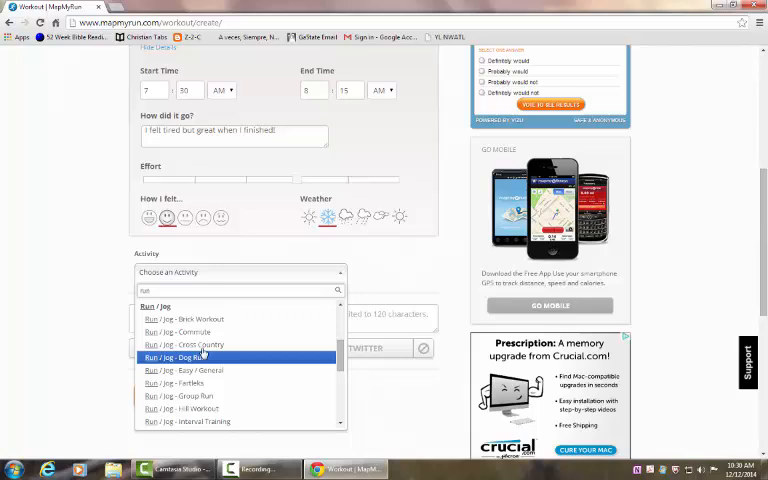
pyautogui.click(184, 344)
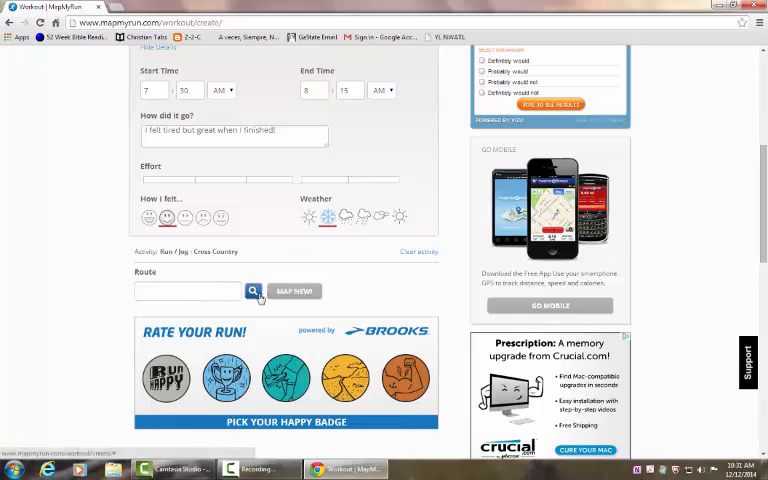
# - Enter a 0:45:00 duration and the run's distance, then save the workout
pyautogui.scroll(-3)
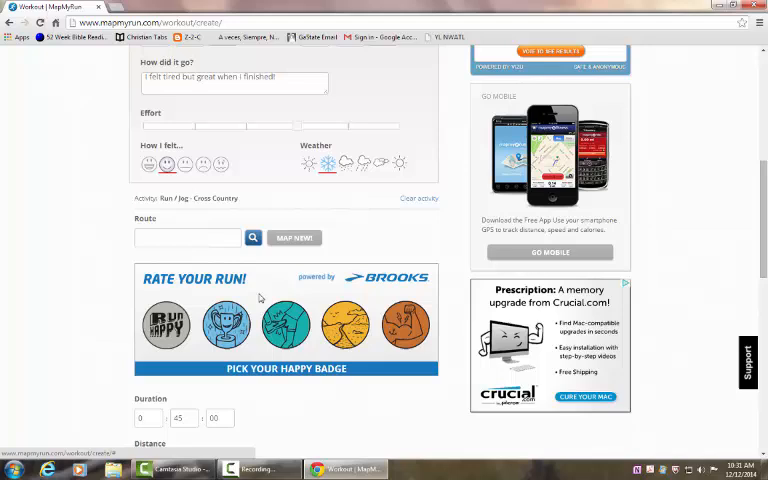
pyautogui.scroll(-3)
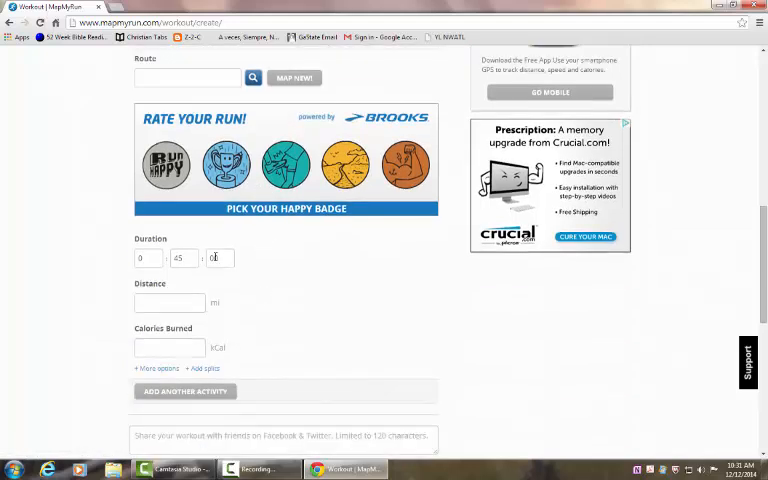
pyautogui.write('0')
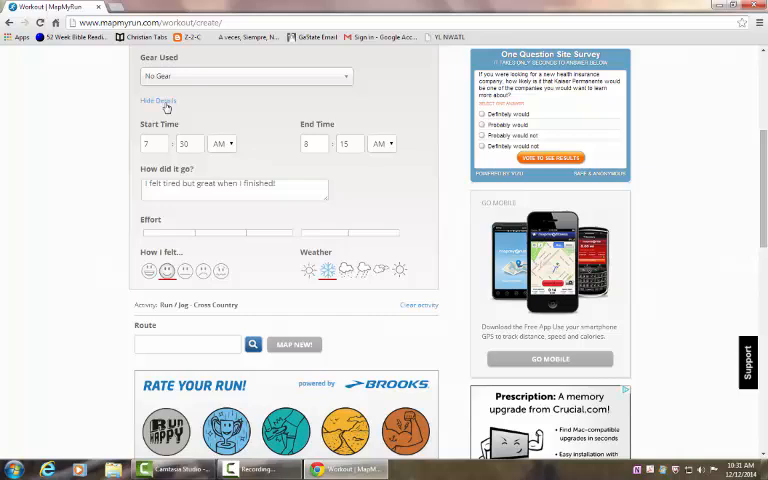
pyautogui.click(158, 100)
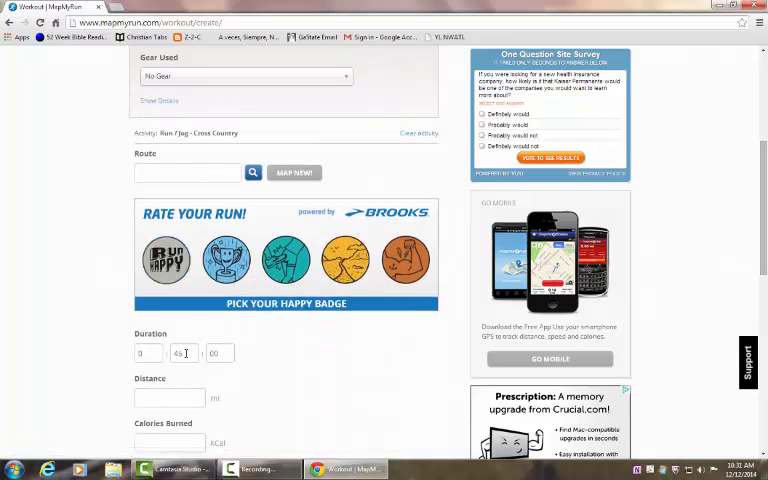
pyautogui.scroll(-3)
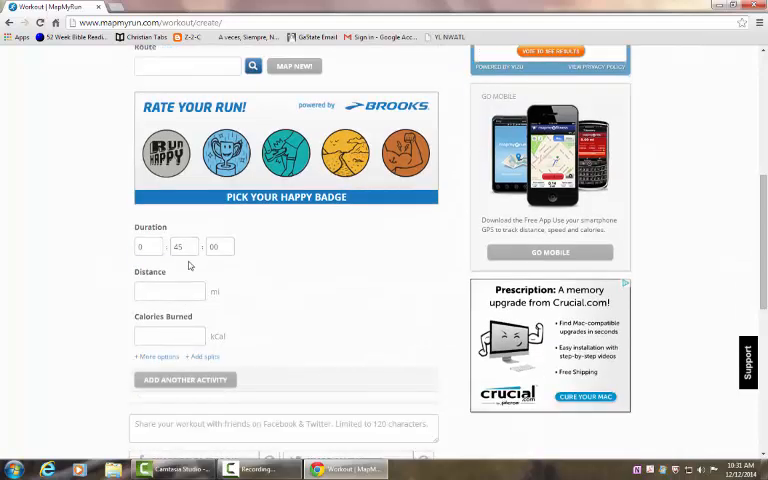
pyautogui.click(168, 292)
pyautogui.write('6')
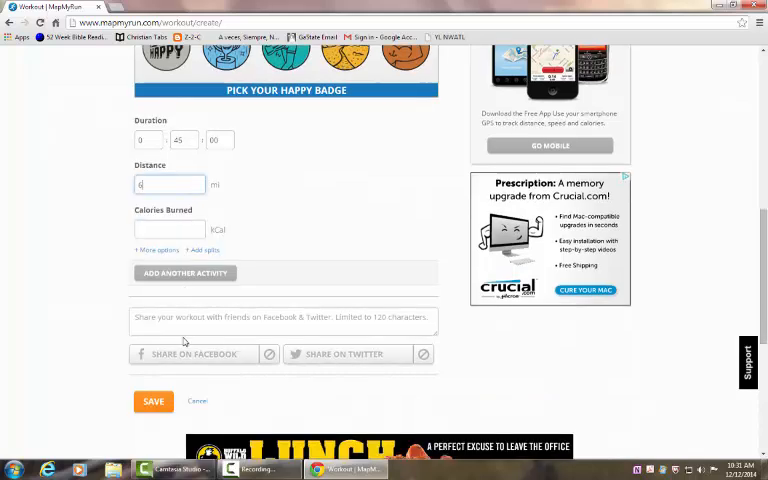
pyautogui.scroll(-3)
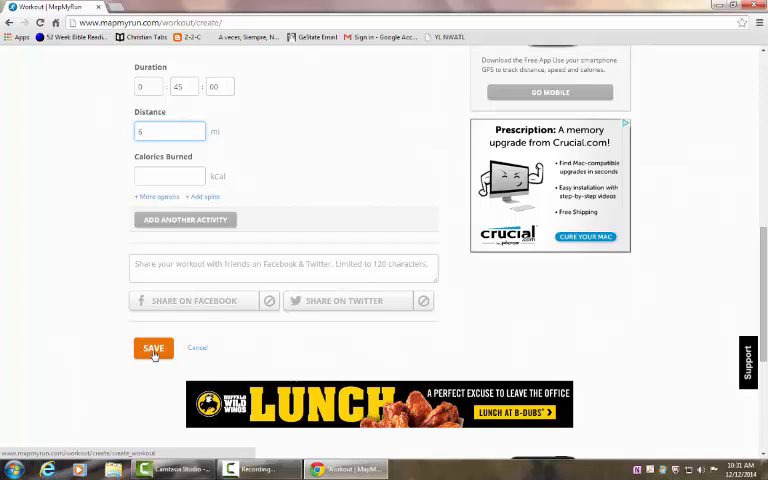
pyautogui.click(152, 348)
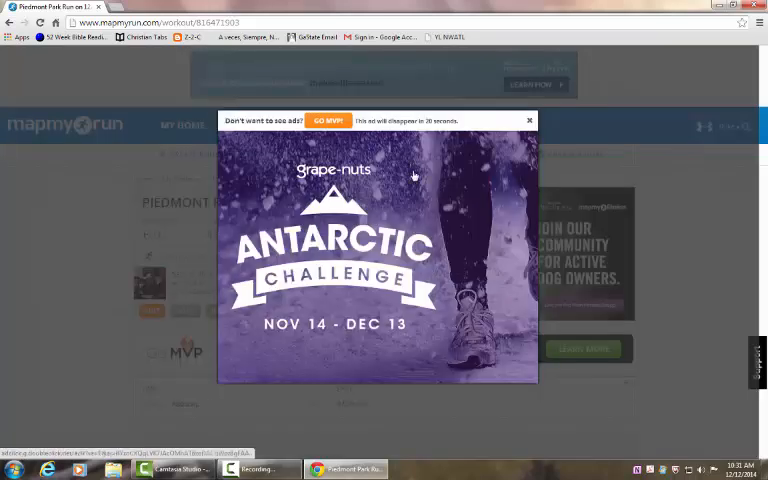
# - Dismiss the Antarctic Challenge pop-up to return to My Workouts
pyautogui.click(528, 120)
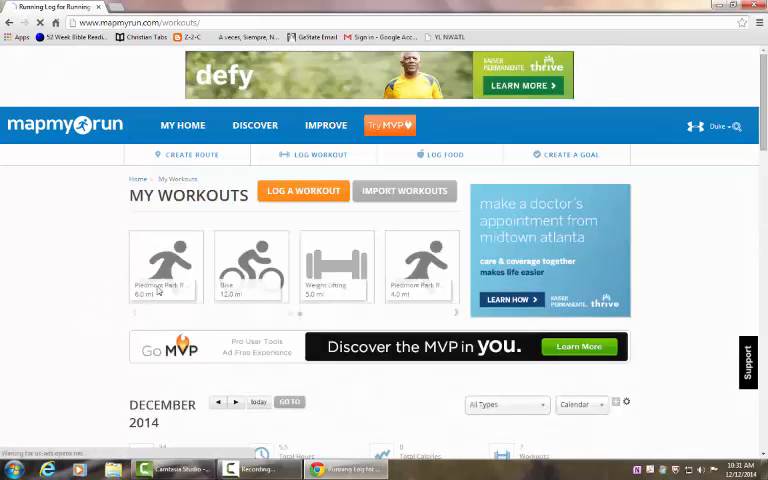
# - Preview the December 8 bike ride details from the calendar
pyautogui.scroll(-3)
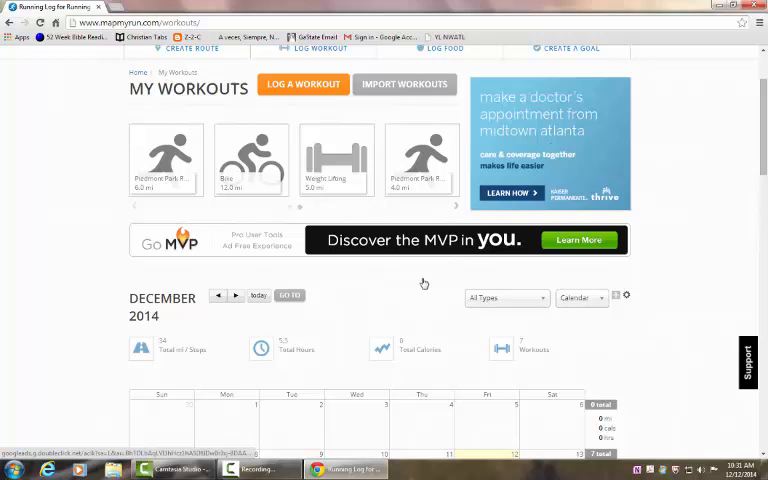
pyautogui.scroll(-3)
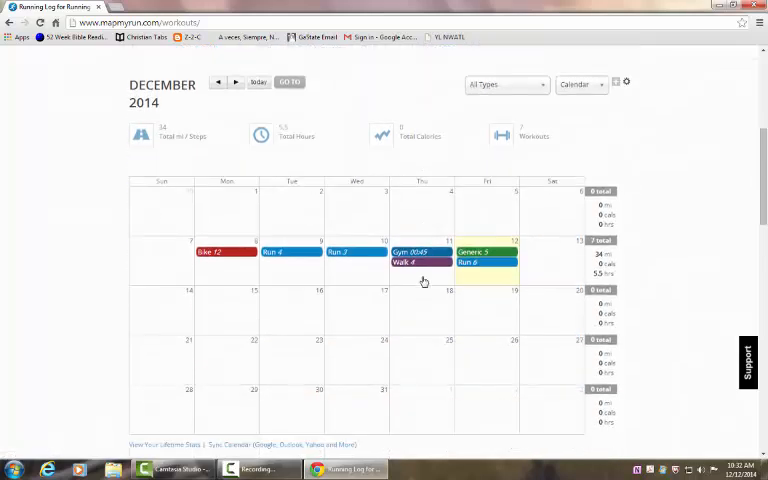
pyautogui.scroll(-3)
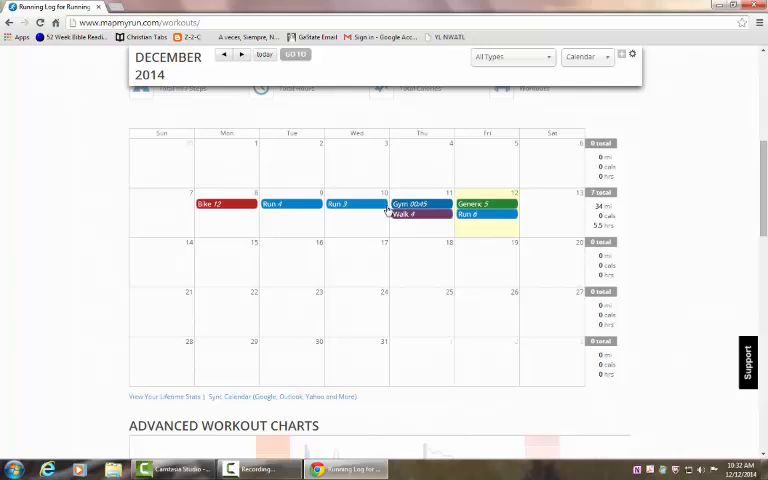
pyautogui.click(212, 204)
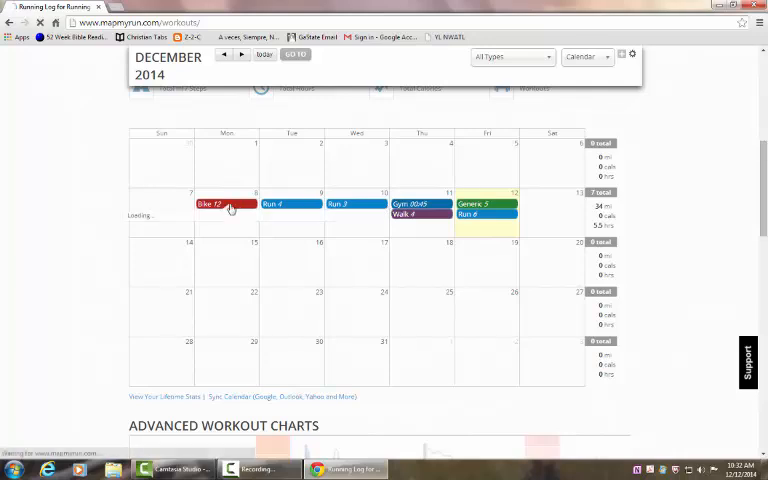
pyautogui.click(212, 204)
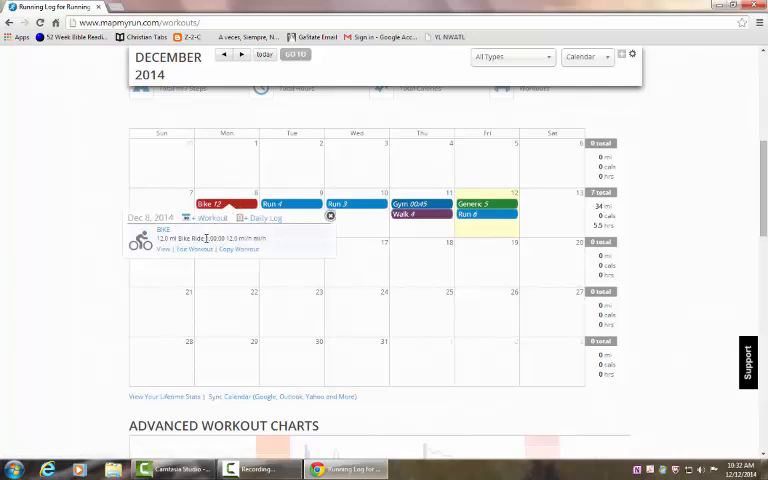
pyautogui.moveTo(292, 204)
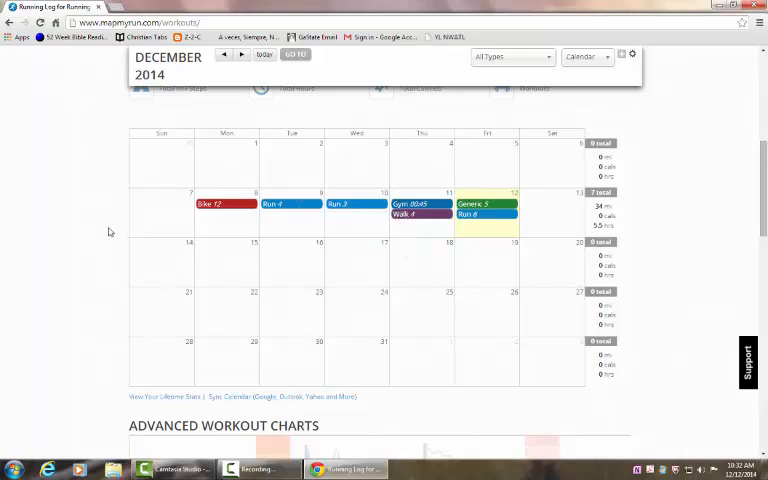
pyautogui.moveTo(124, 232)
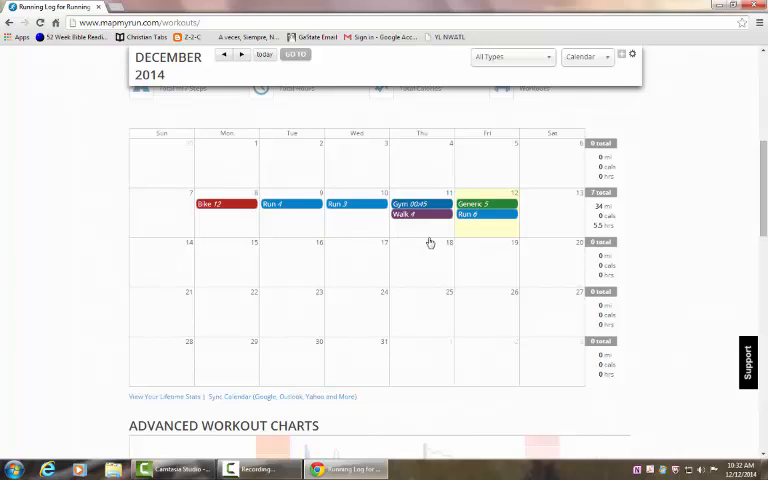
pyautogui.moveTo(154, 214)
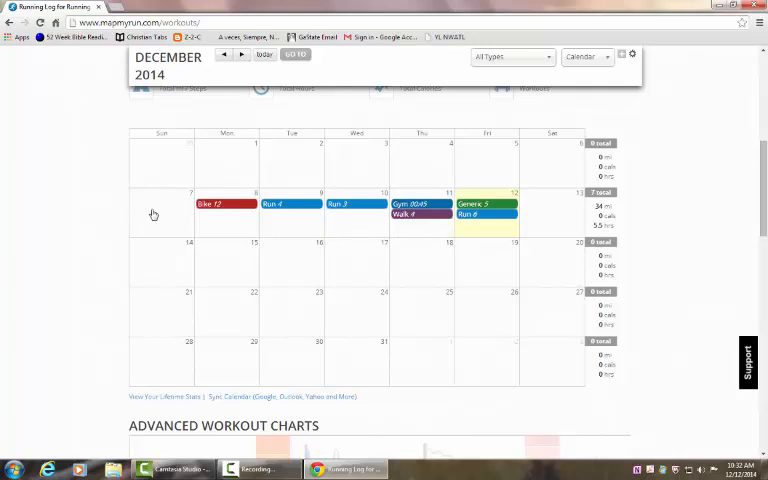
# - Start logging a new workout for Sunday, December 7, 2014
pyautogui.click(160, 212)
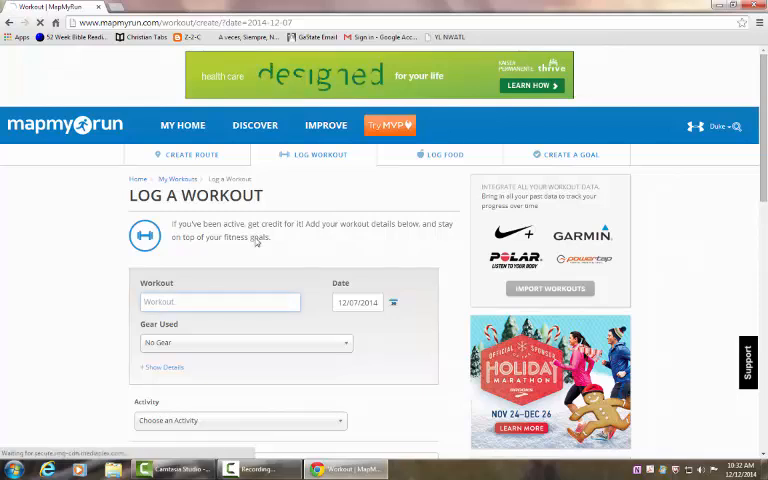
# - Name the new workout 'Upper Body Weight Lifting' and check the extra detail fields
pyautogui.write('Upper Body Weight Lifting')
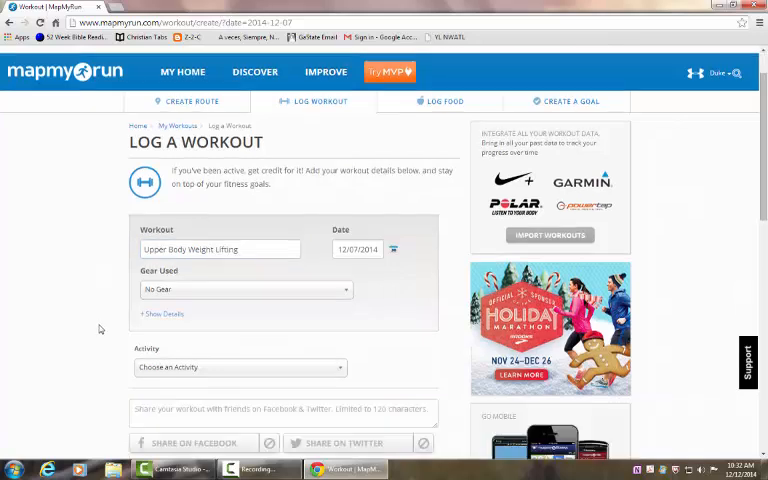
pyautogui.scroll(-3)
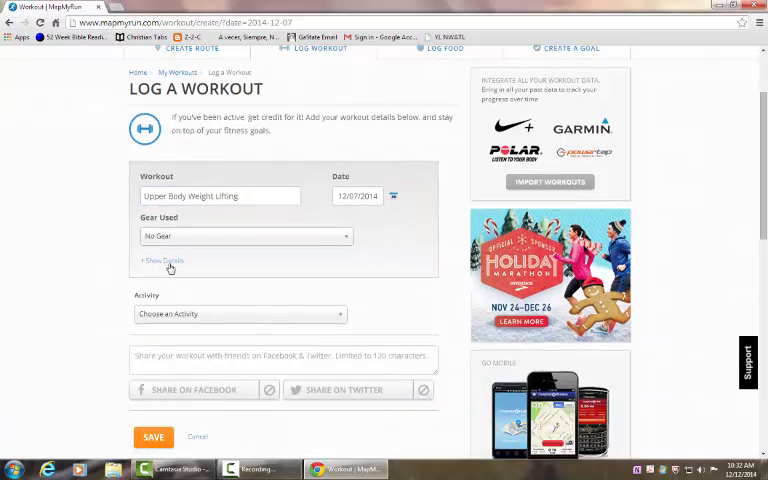
pyautogui.click(158, 260)
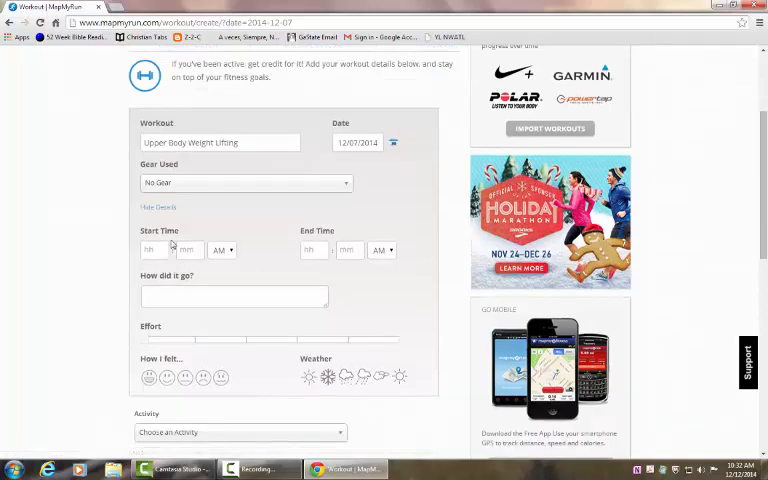
pyautogui.click(158, 208)
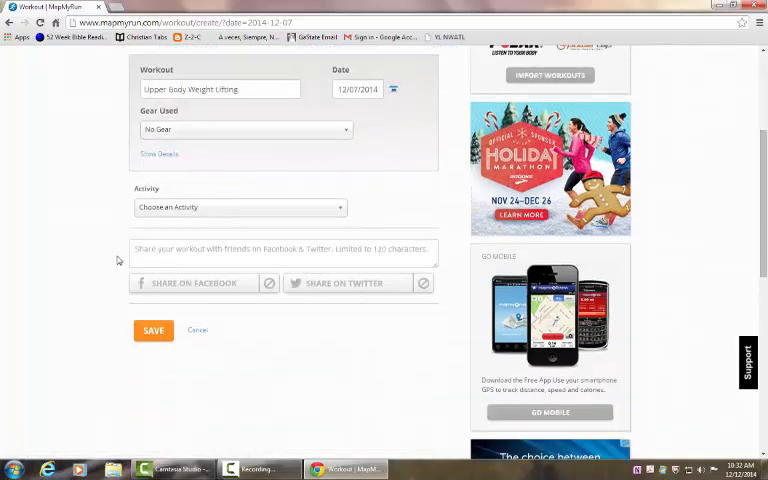
# - Search the activities for 'weight' then 'bench press' to find the barbell bench press
pyautogui.click(240, 208)
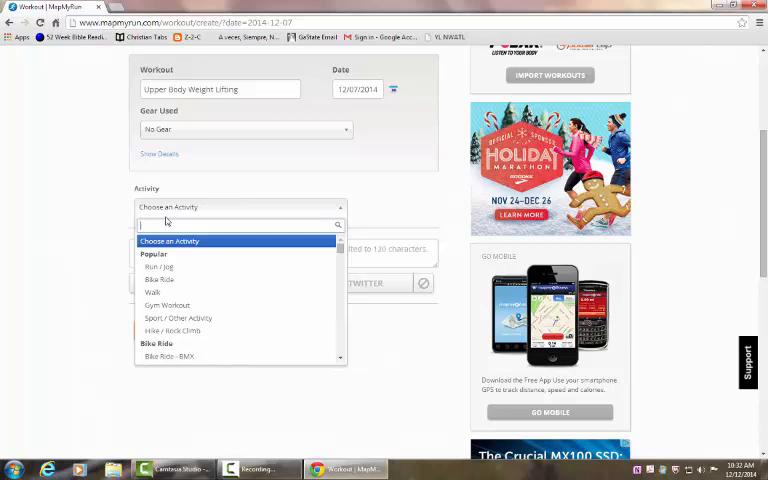
pyautogui.write('weight')
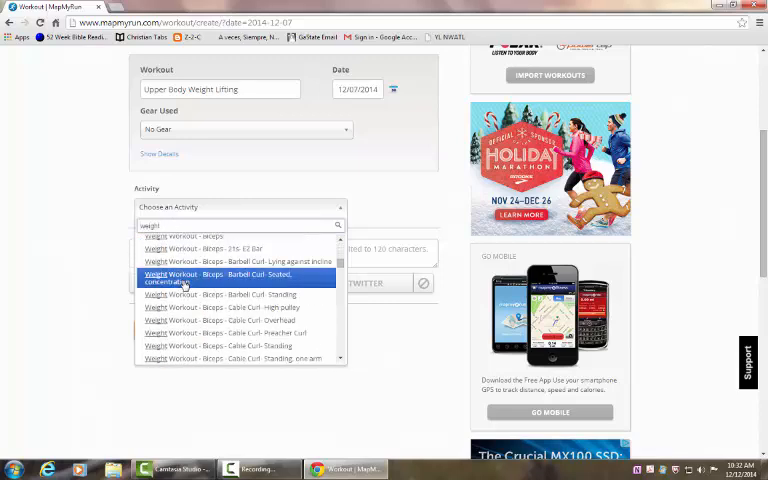
pyautogui.scroll(-3)
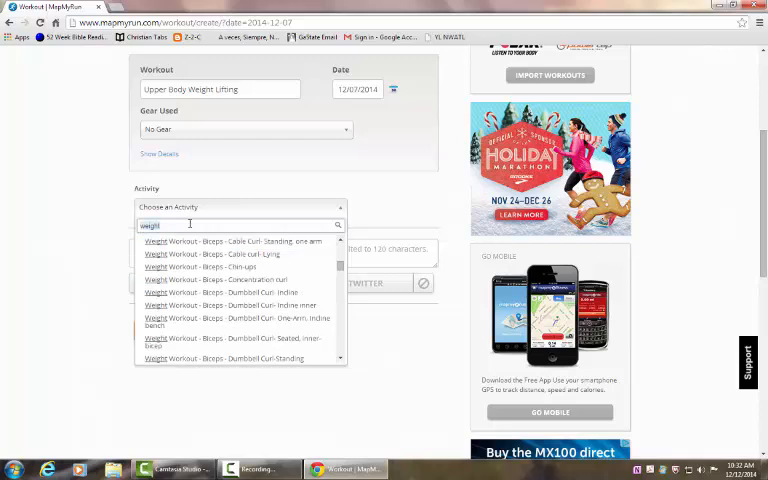
pyautogui.write('bench press')
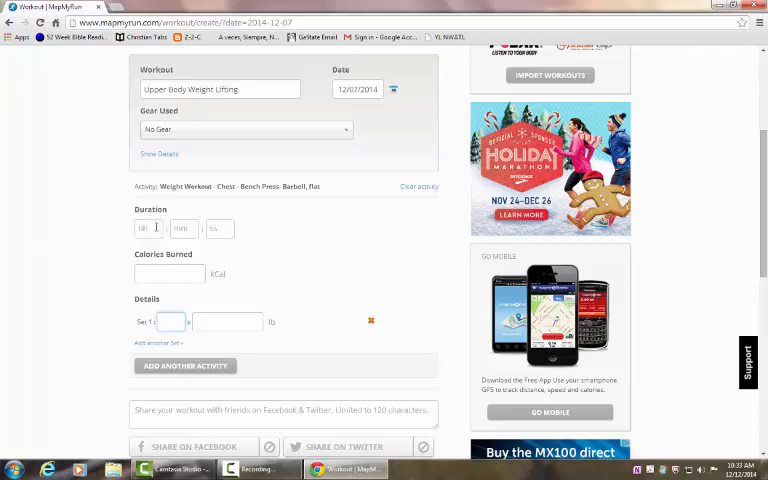
# - Enter the bench press duration and two sets of 12 reps at 100 lb
pyautogui.click(148, 228)
pyautogui.write('50')
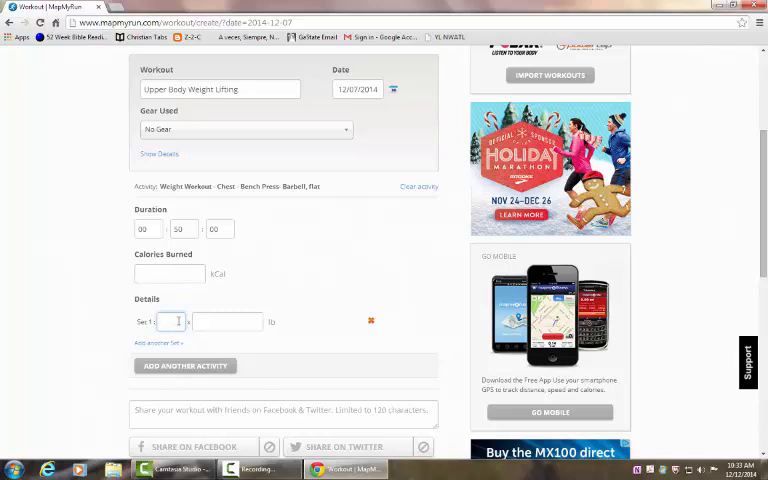
pyautogui.write('12')
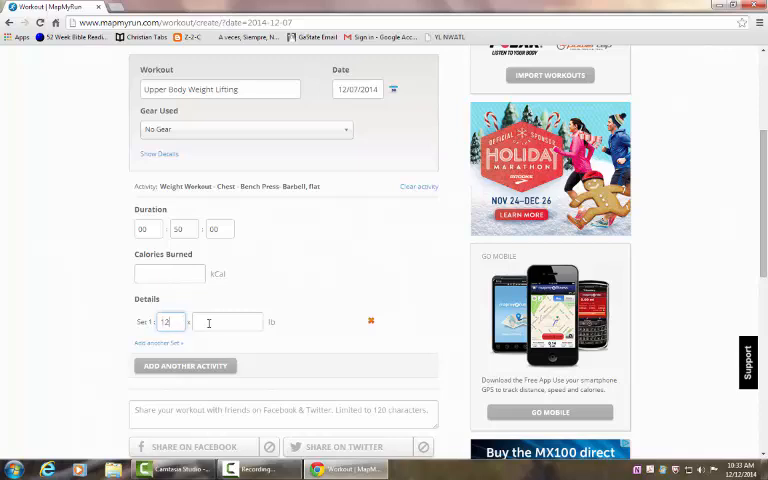
pyautogui.write('160')
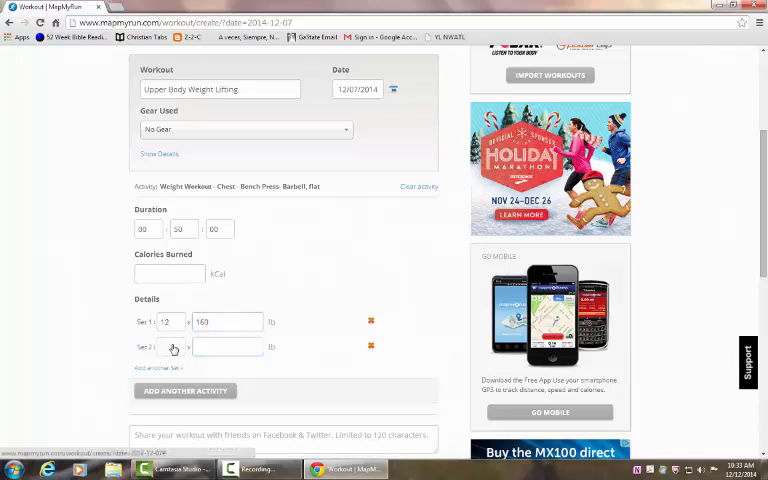
pyautogui.write('12')
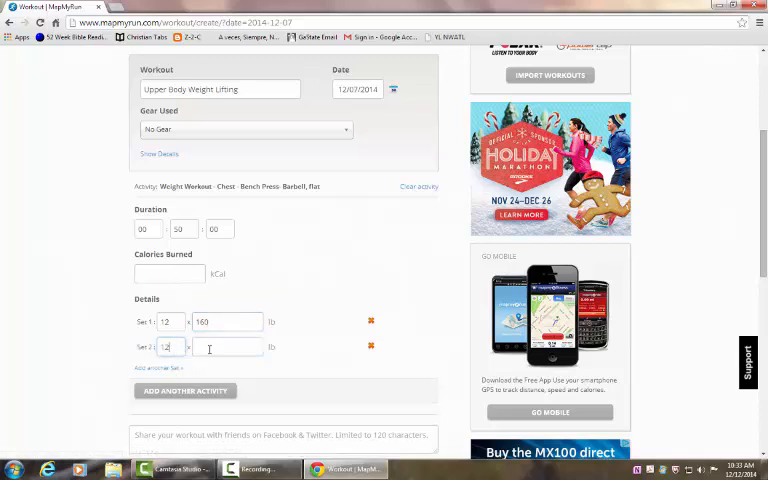
pyautogui.write('1')
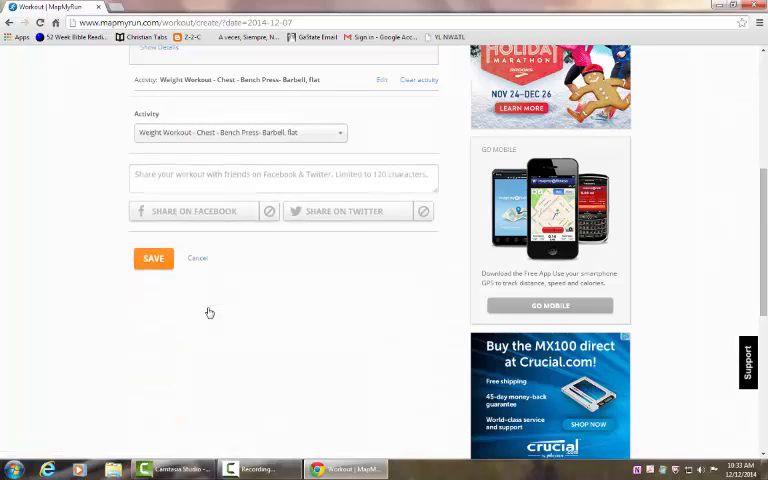
# - Search the second activity for 'military' then 'shoulders' to find a shoulder exercise
pyautogui.click(240, 132)
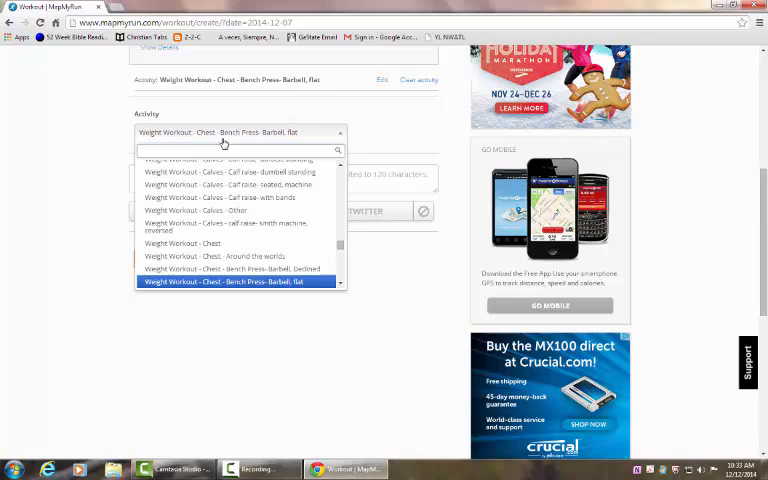
pyautogui.write('military')
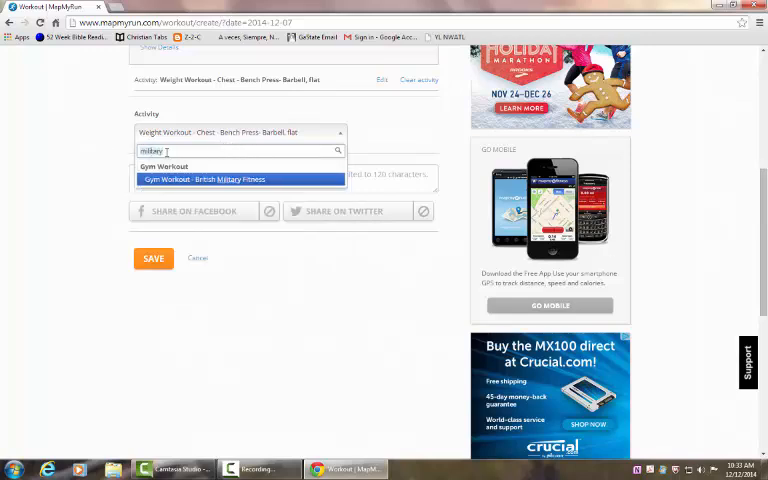
pyautogui.write('shoulders')
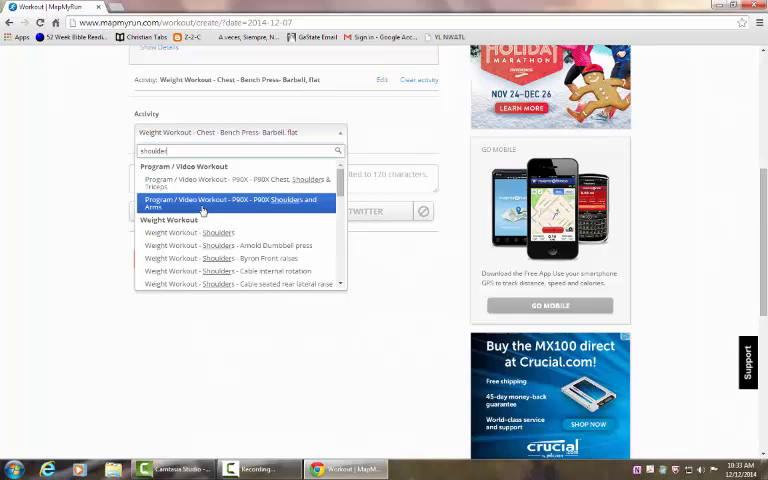
pyautogui.scroll(-3)
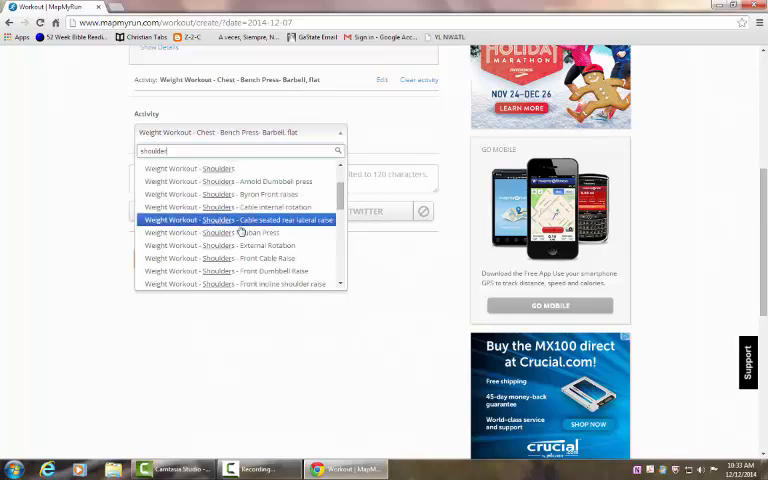
pyautogui.moveTo(240, 244)
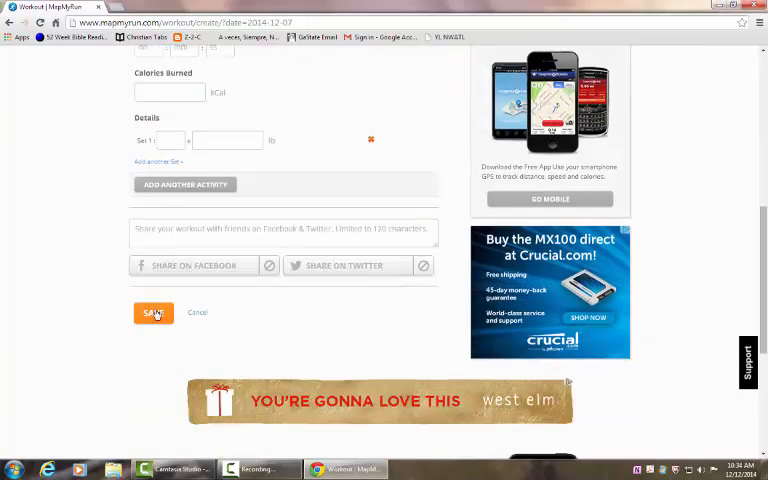
# - Save the Upper Body Weight Lifting workout
pyautogui.click(152, 312)
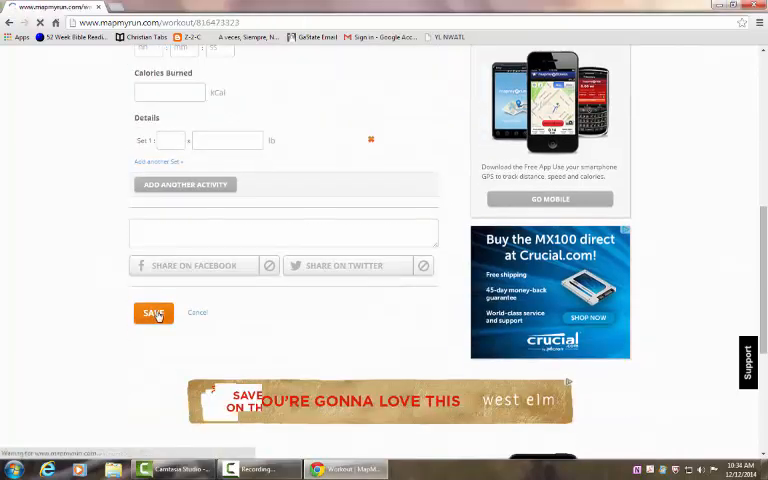
pyautogui.click(152, 312)
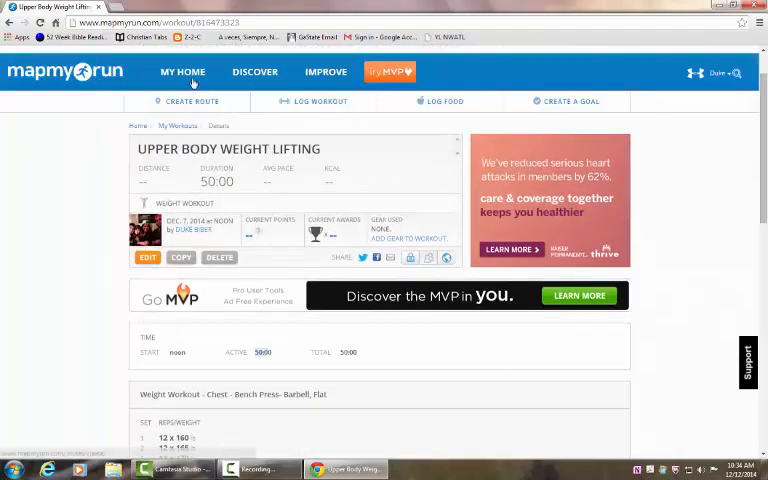
# - Go to My Workouts under My Home to show the December 2014 calendar
pyautogui.click(182, 72)
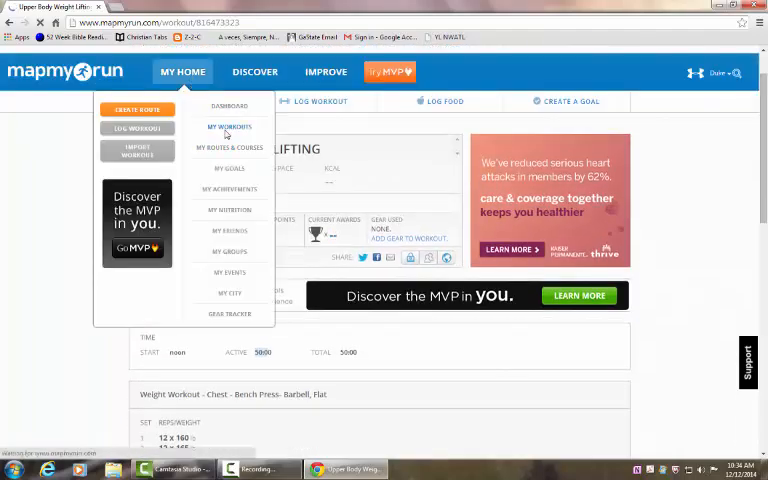
pyautogui.click(228, 128)
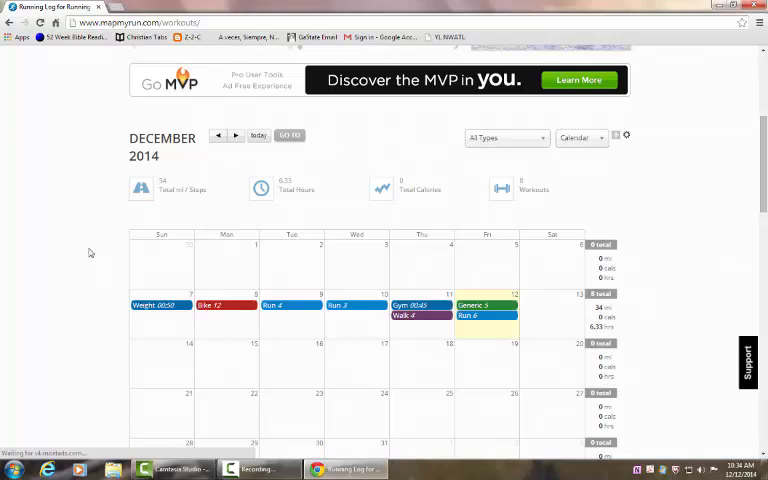